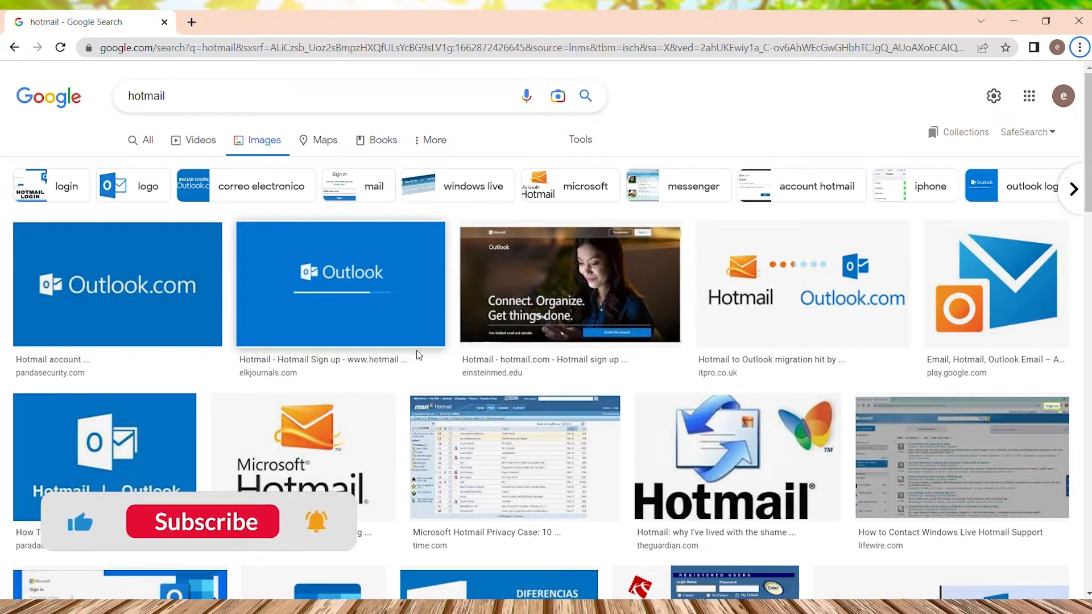
Open a second browser tab and search Google for 'hotmail login'
left_click(202, 522)
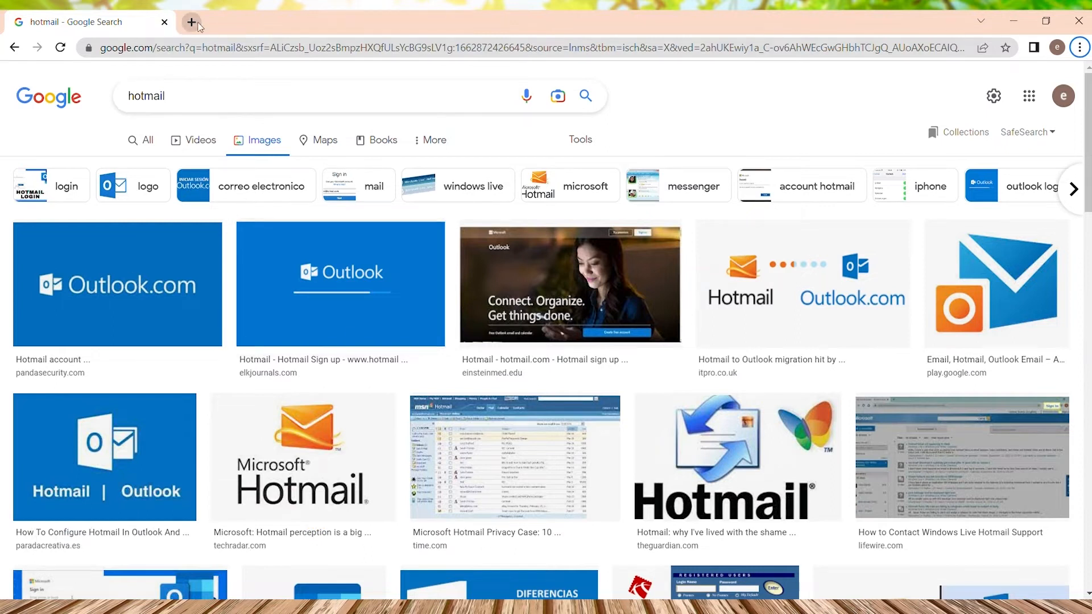
left_click(191, 22)
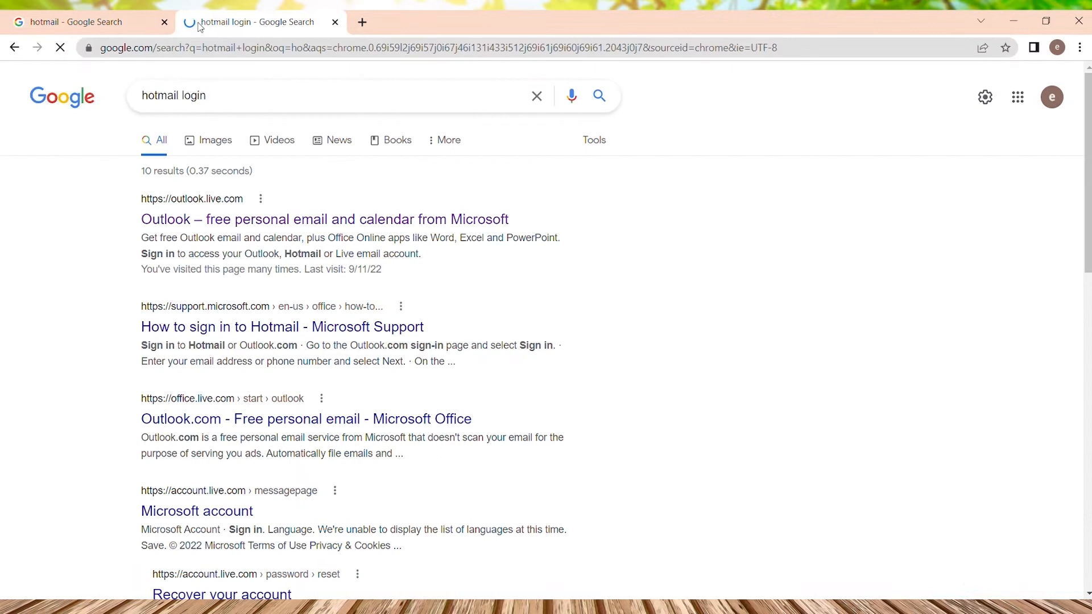
mouse_move(206, 227)
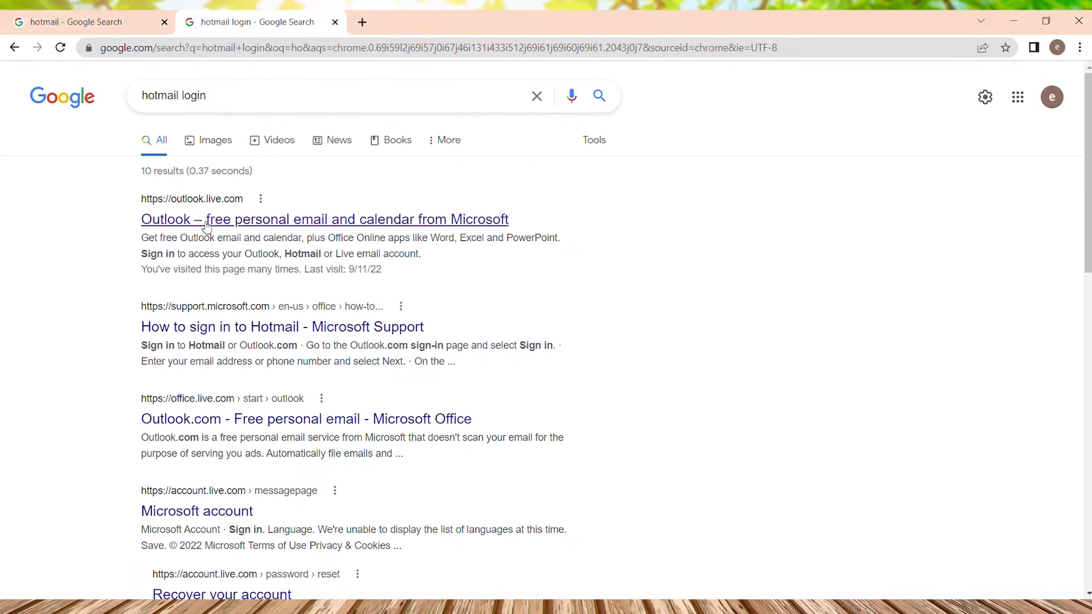
Open the outlook.live.com result and sign in with the account email and password
left_click(325, 220)
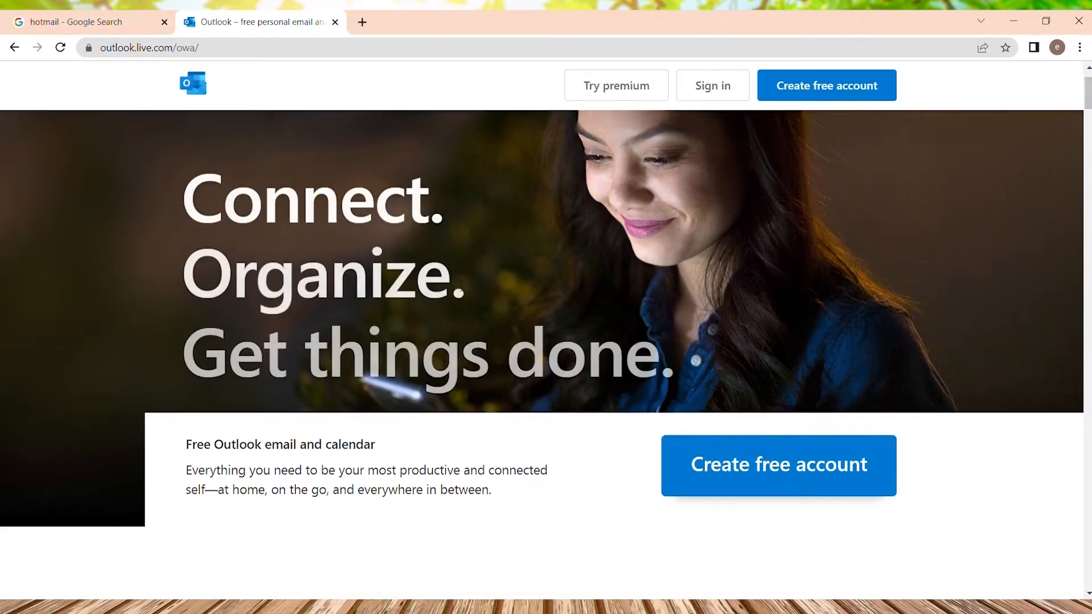
scroll("down", 3)
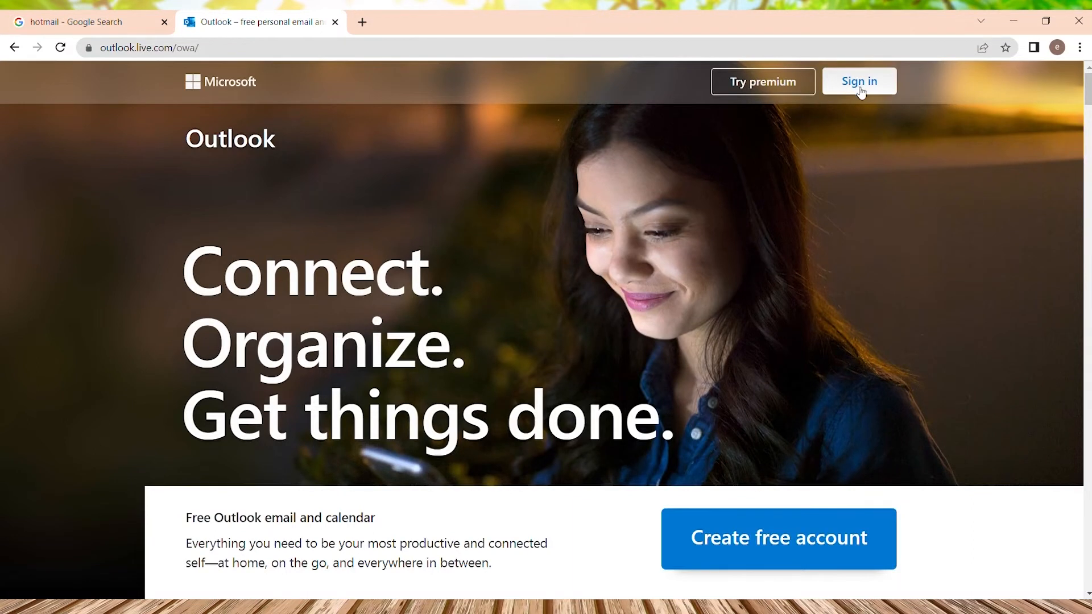
left_click(859, 82)
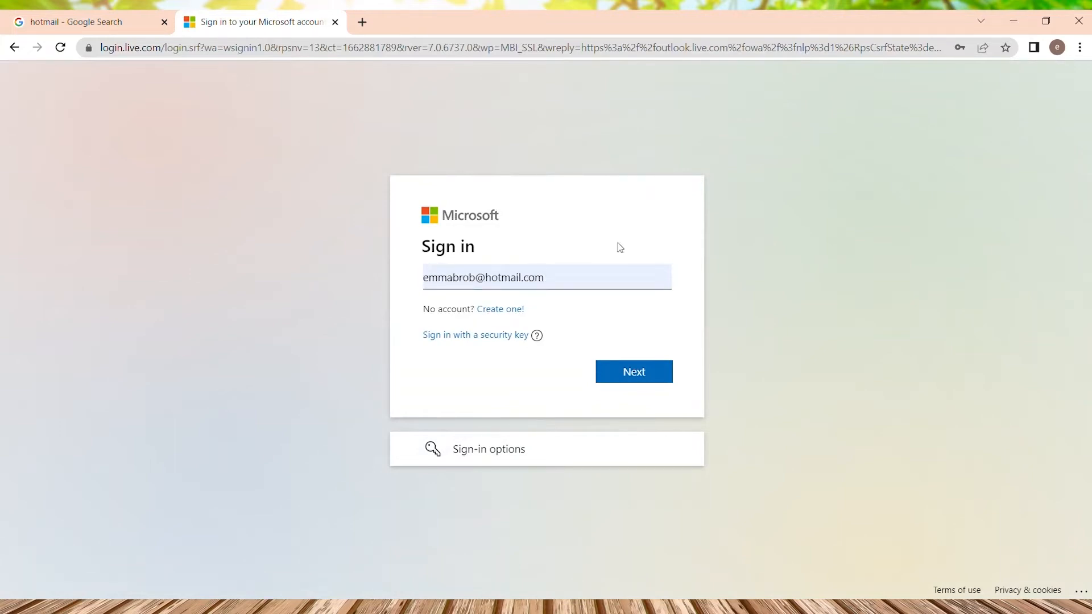
left_click(632, 371)
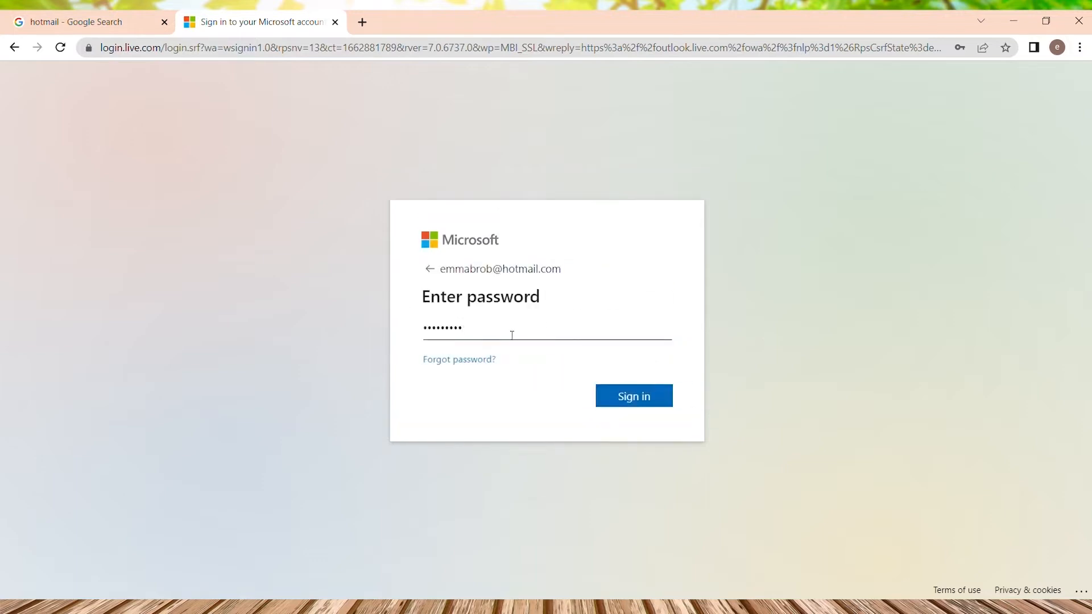
left_click(633, 396)
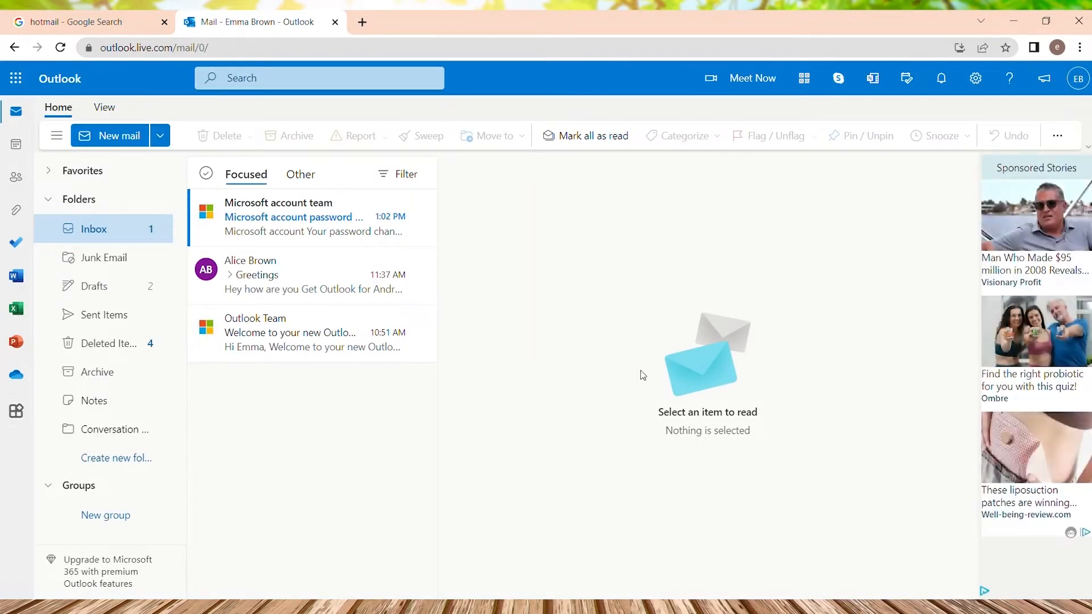
mouse_move(1079, 78)
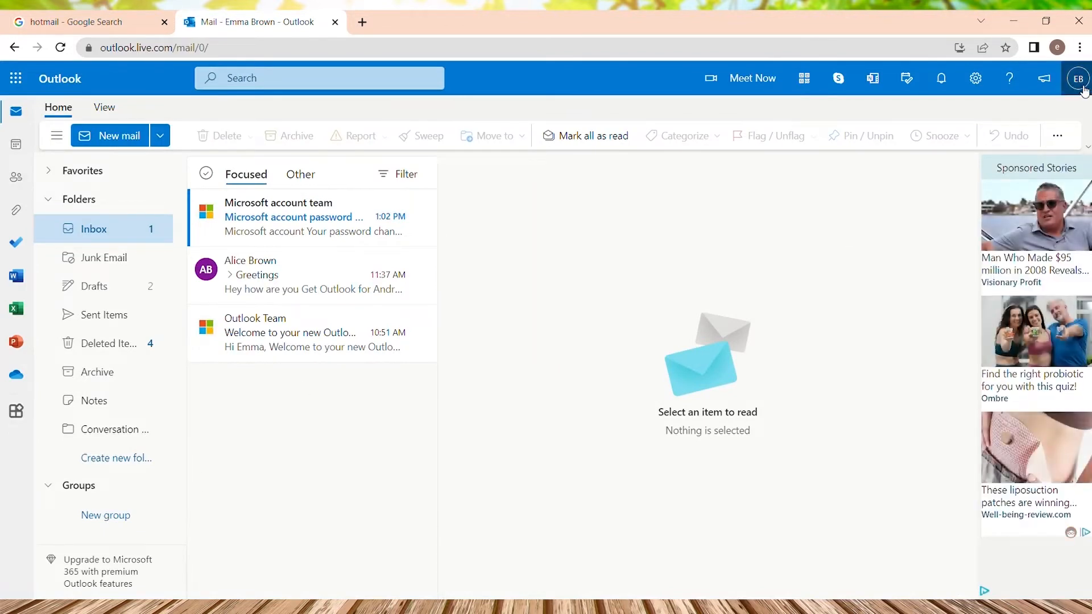
Choose 'My Microsoft account' from the Outlook profile avatar menu
left_click(1079, 78)
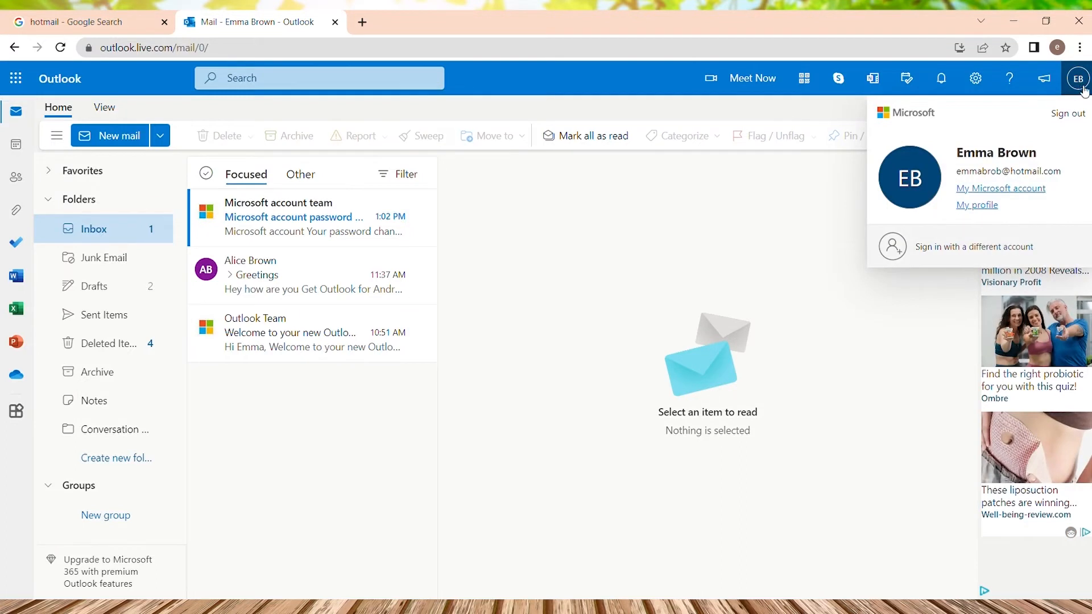
mouse_move(988, 201)
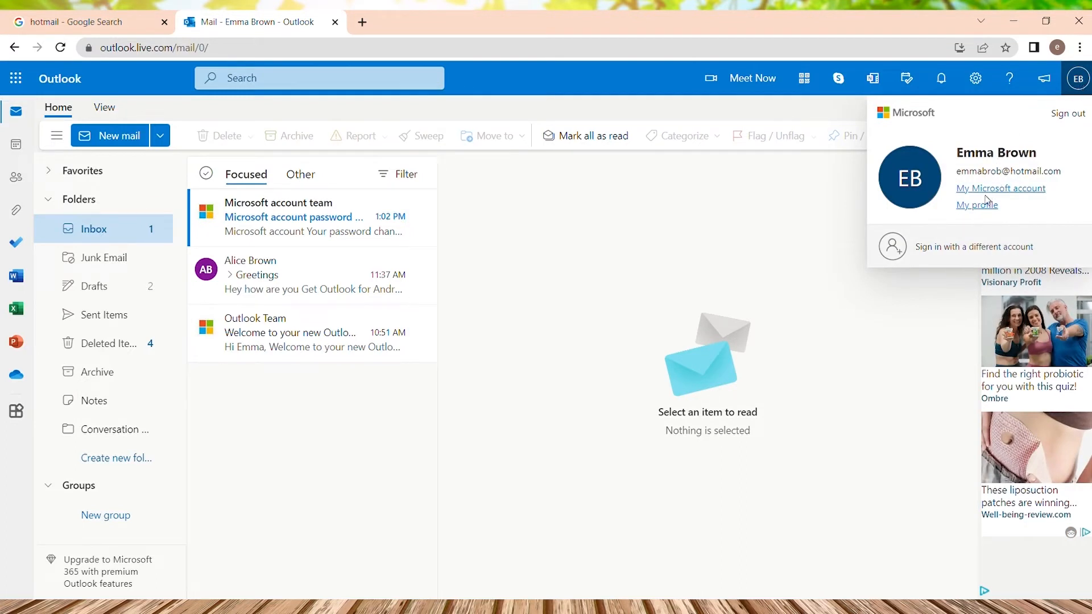
mouse_move(1045, 166)
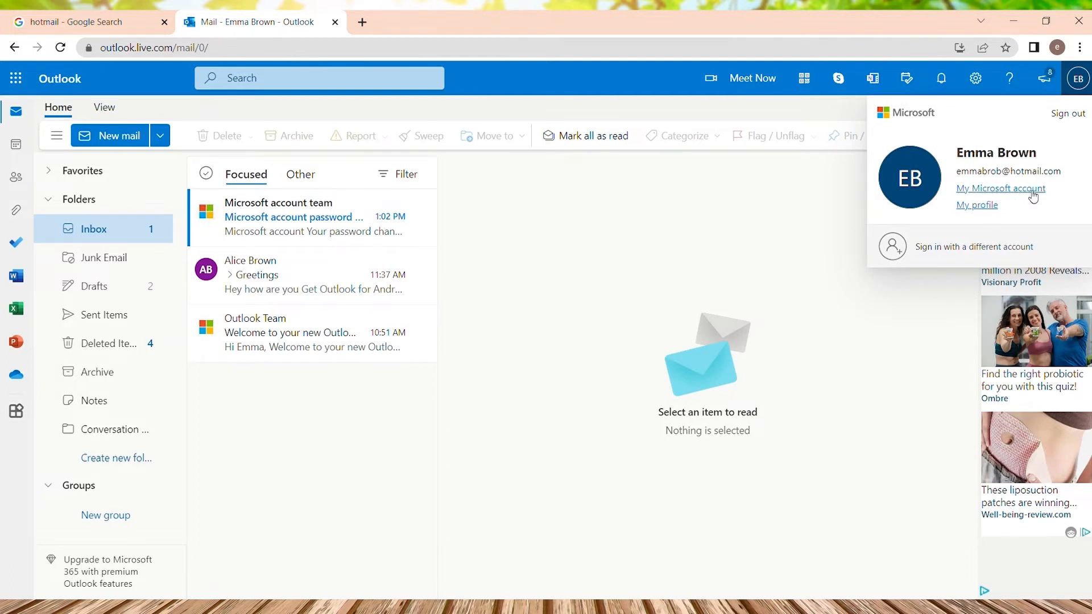
left_click(1000, 188)
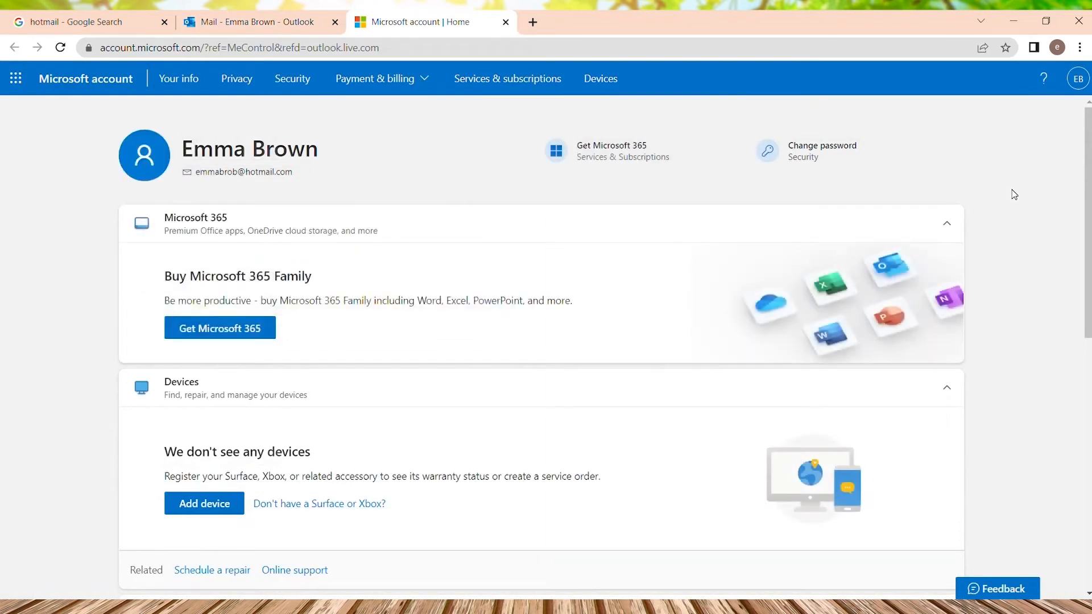
mouse_move(296, 133)
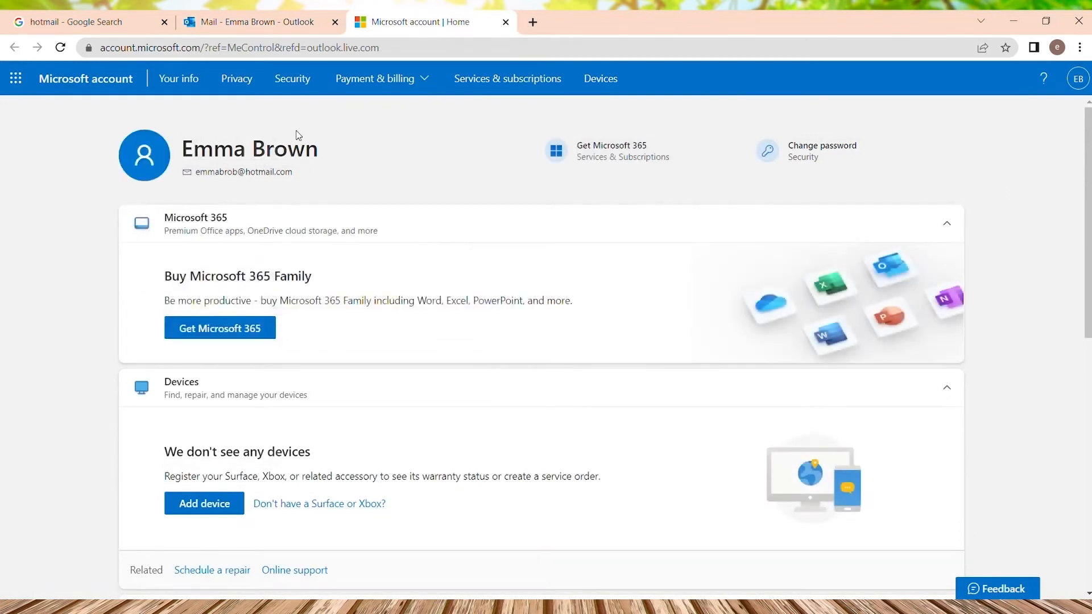
mouse_move(270, 118)
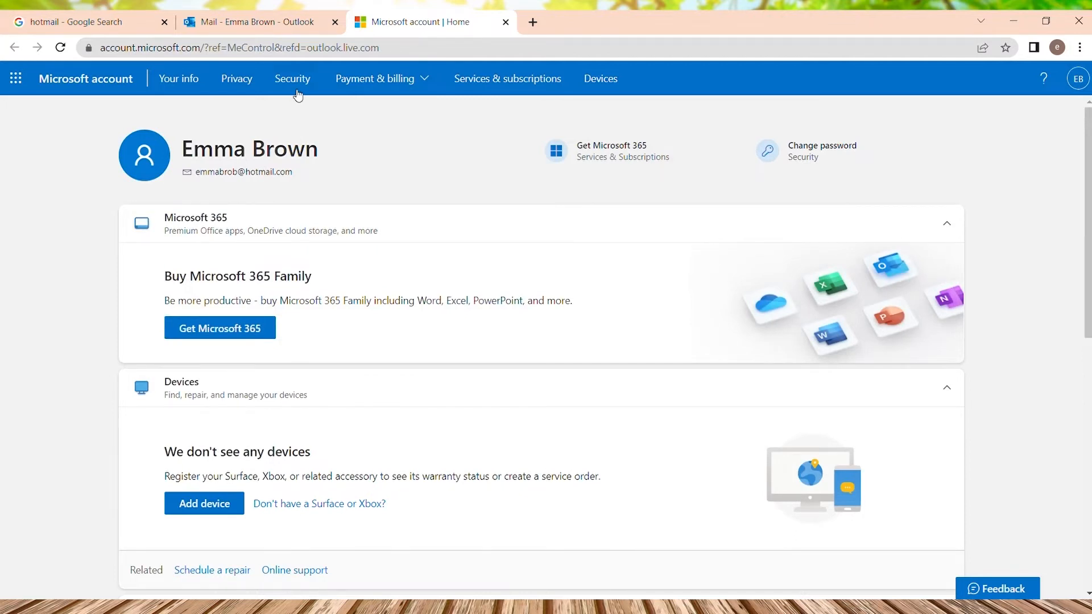
Go to the Security section and scroll through its security basics
left_click(292, 78)
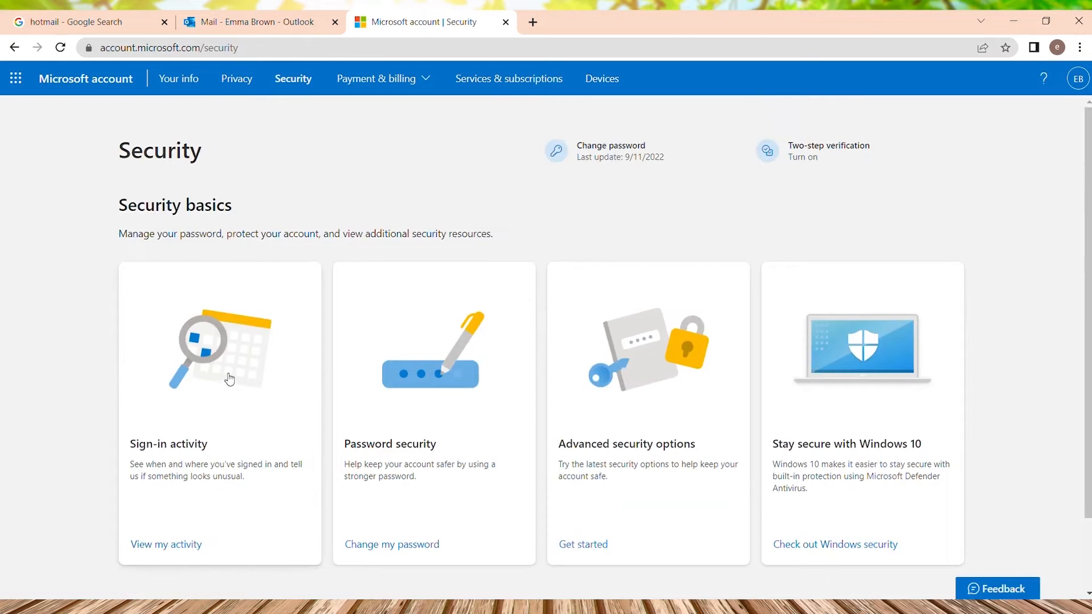
scroll("down", 3)
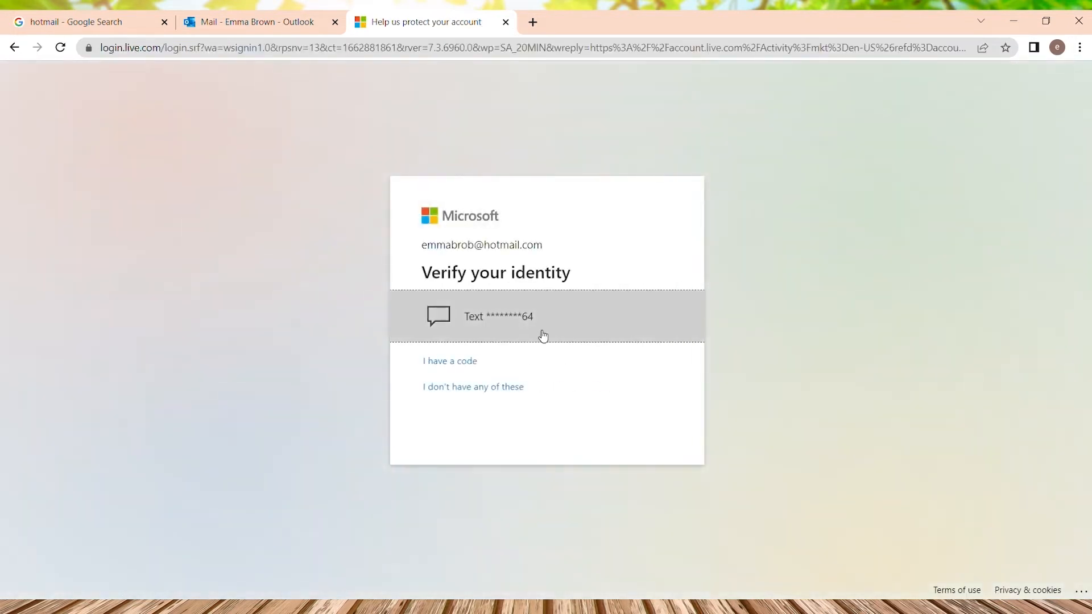
mouse_move(521, 344)
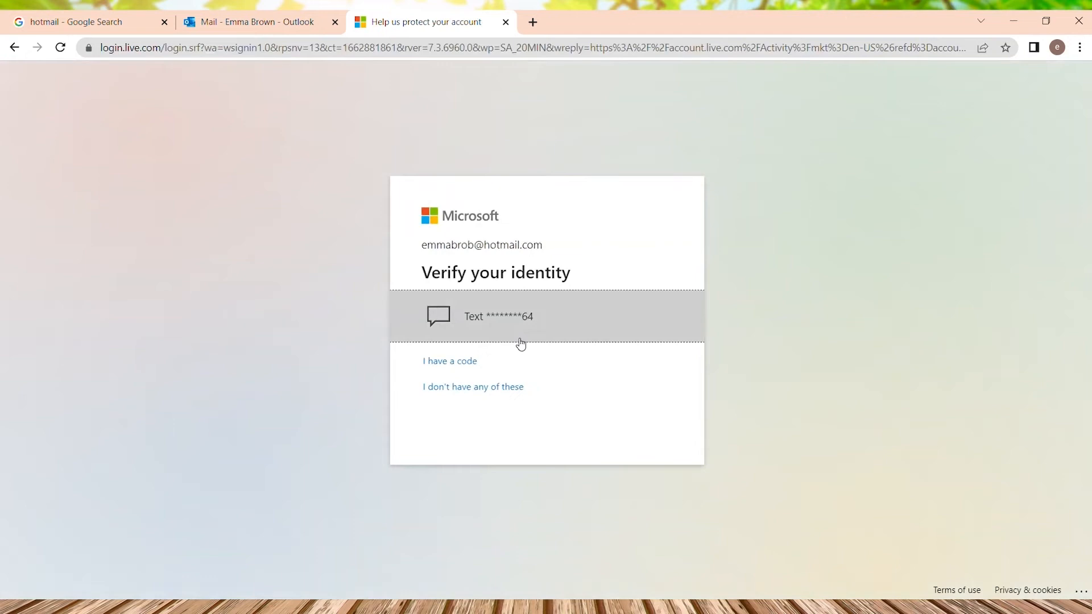
Verify identity by text message using the phone's last four digits and the received code
left_click(497, 316)
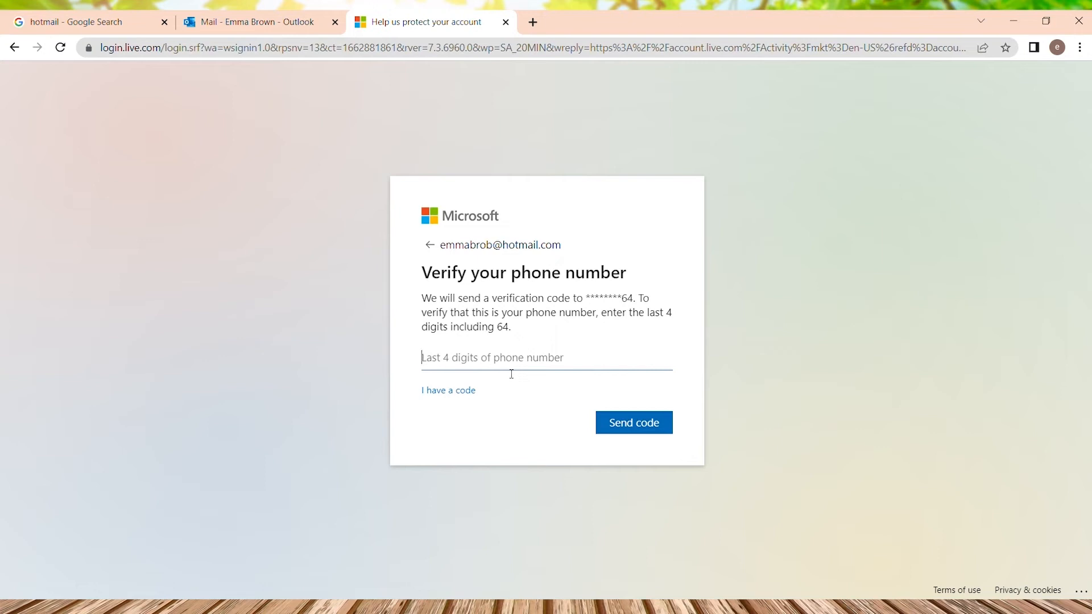
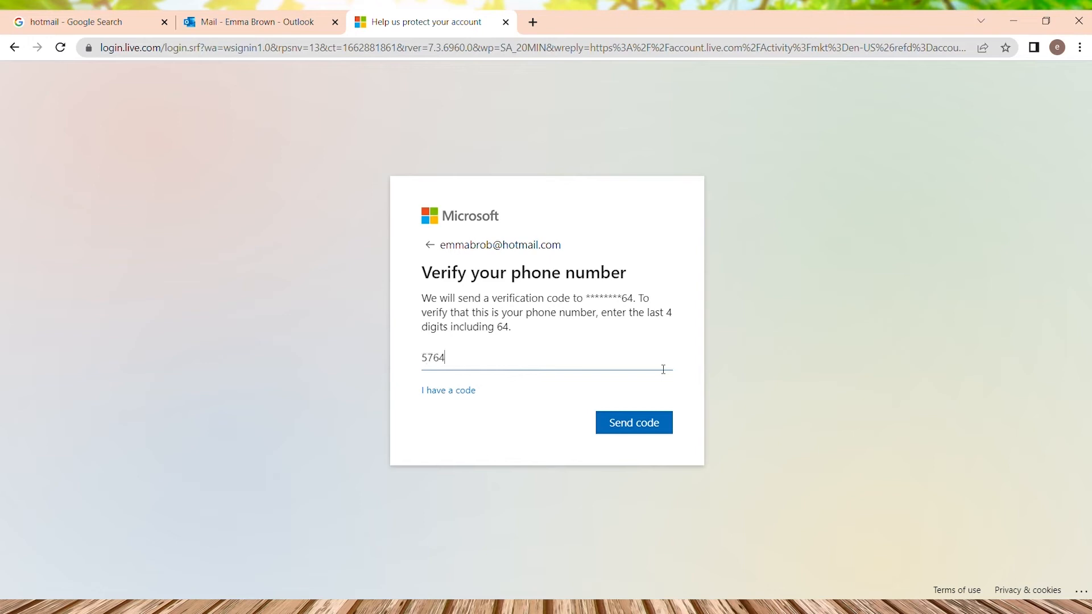
left_click(632, 423)
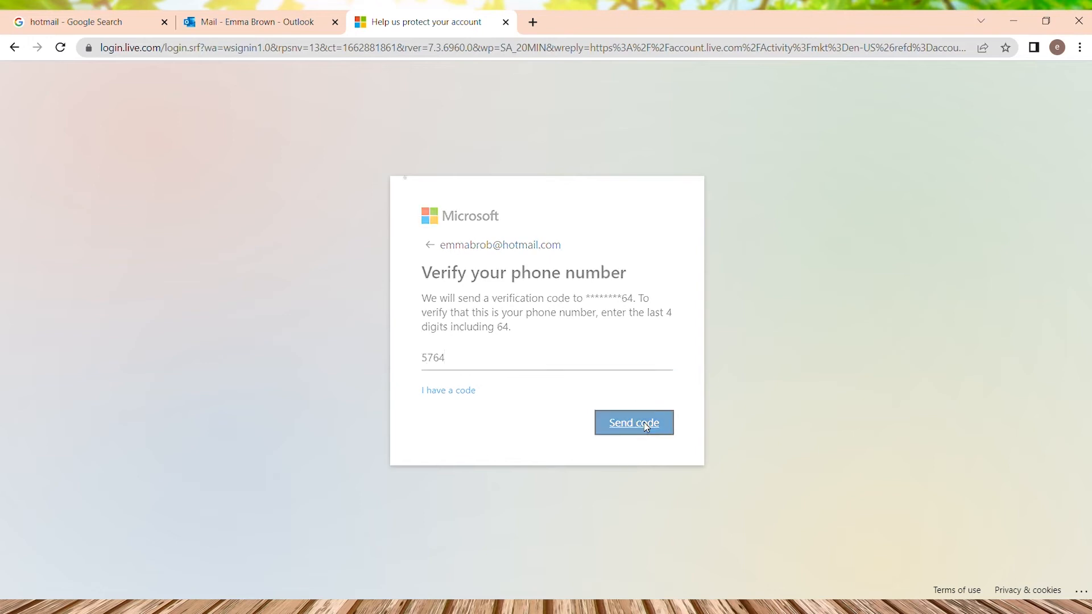
left_click(632, 423)
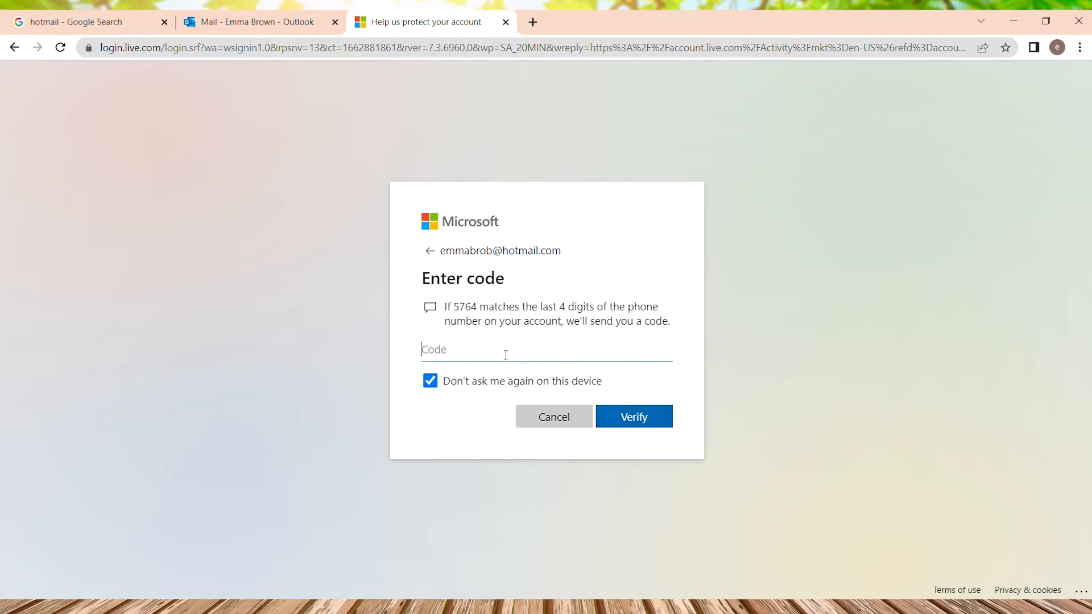
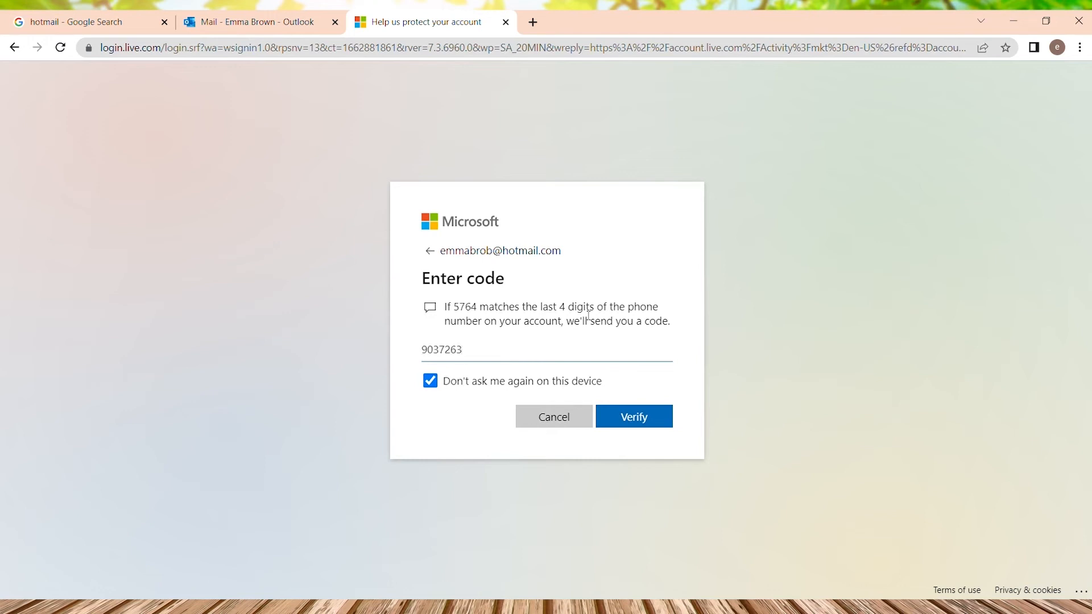
left_click(632, 416)
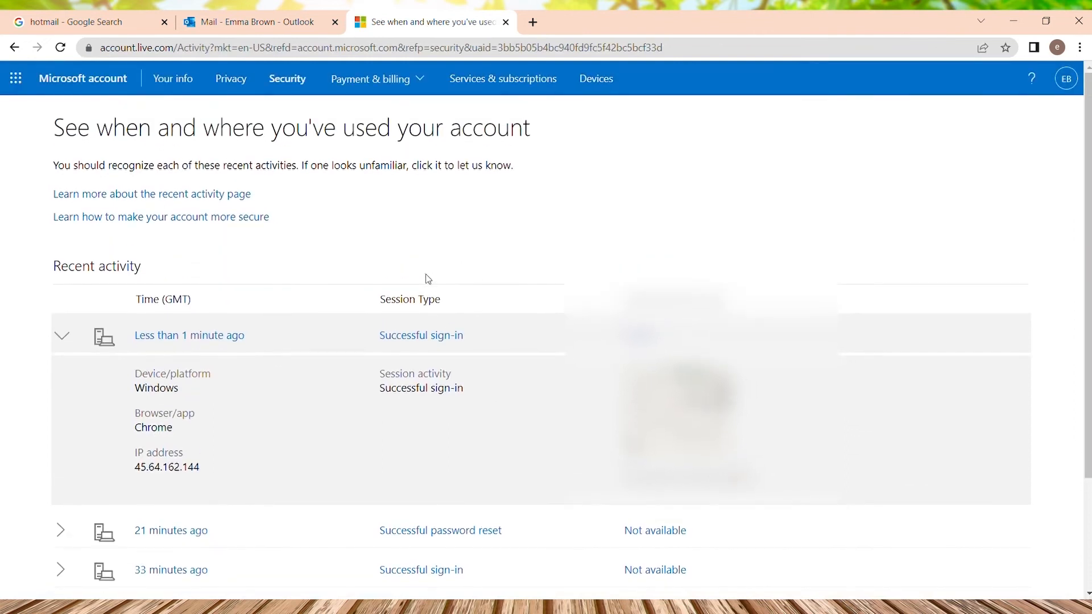
Load more account activity and scroll to the unsuccessful sign-in on 9/9/2022, 4:44 AM
scroll("down", 3)
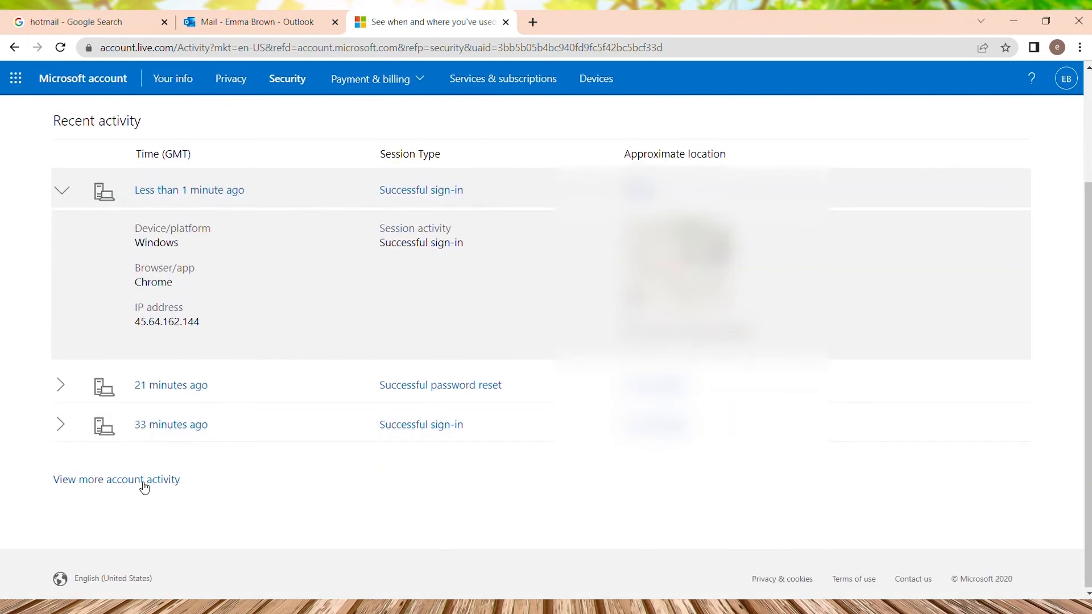
left_click(116, 479)
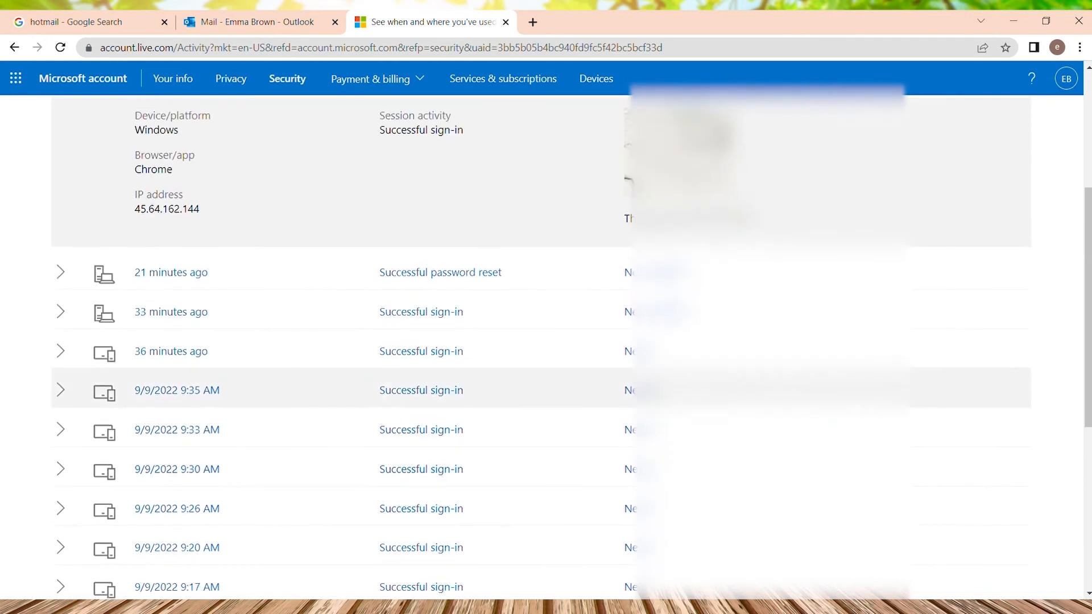
scroll("down", 3)
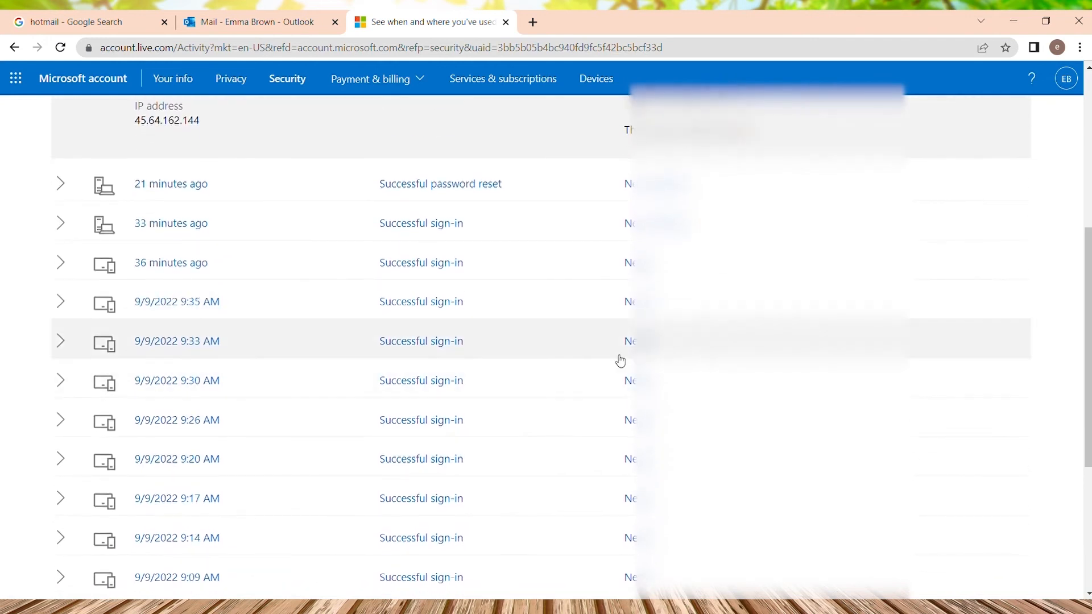
scroll("down", 3)
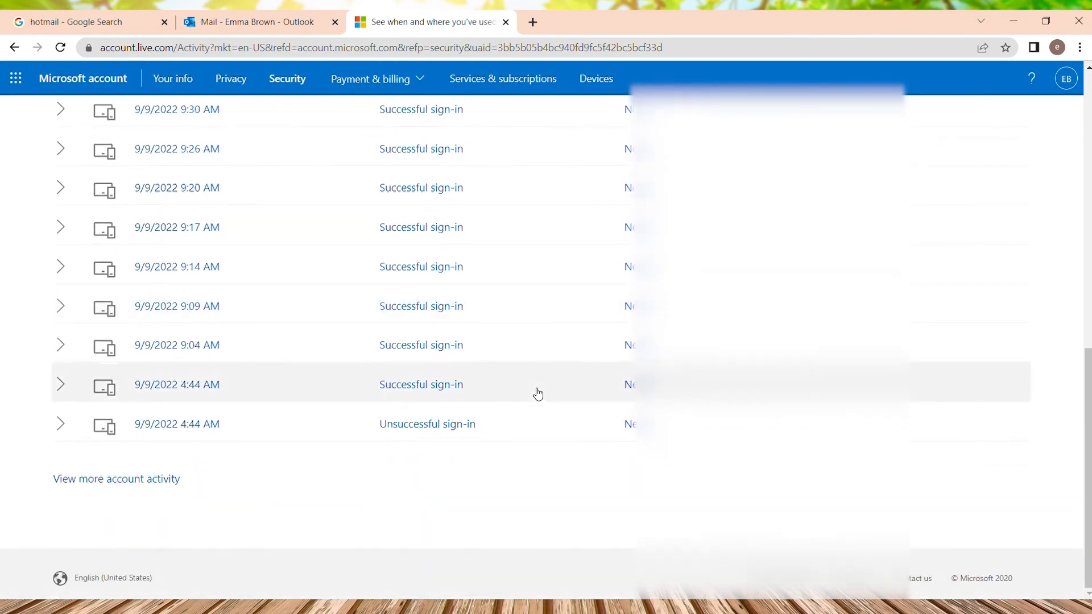
scroll("up", 3)
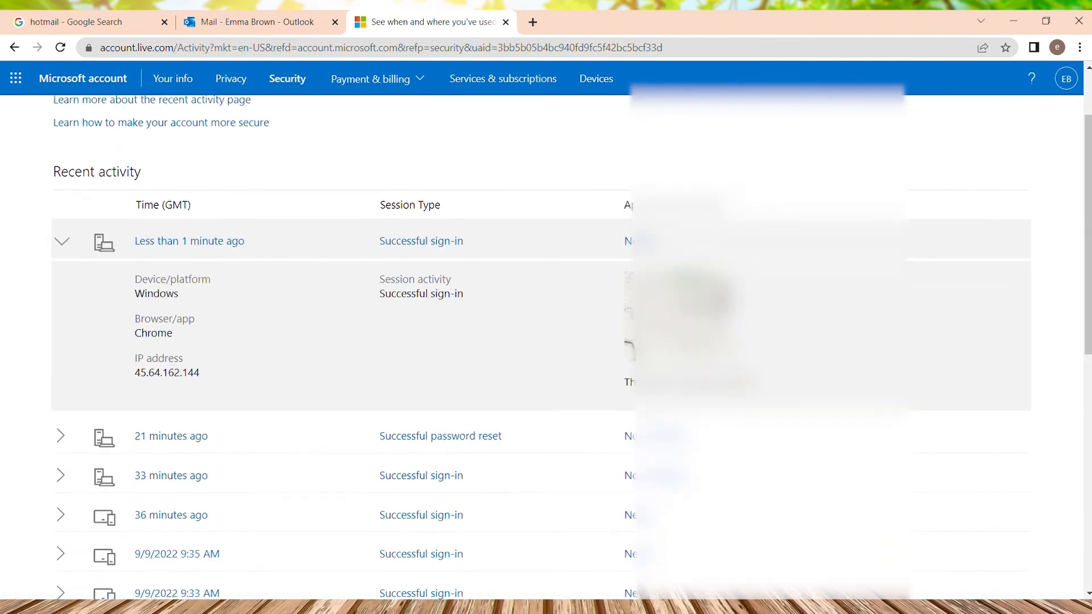
scroll("down", 3)
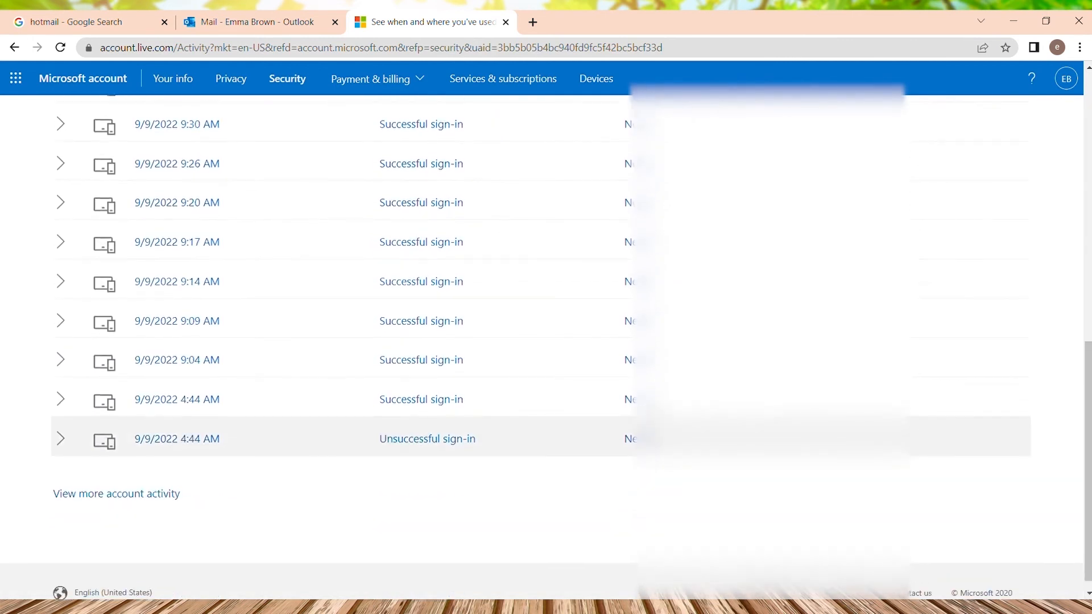